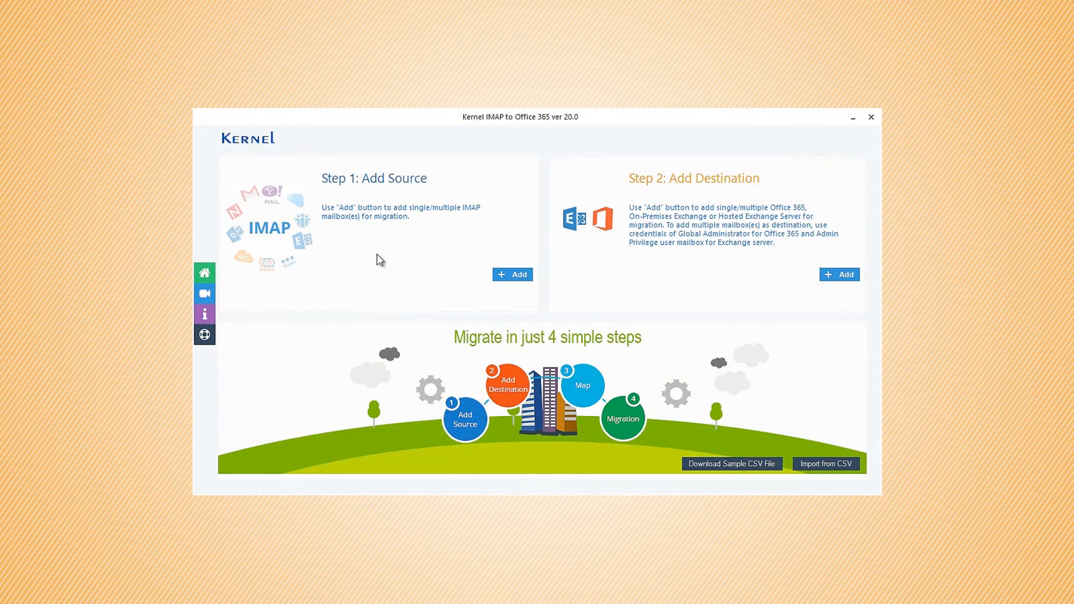
pyautogui.moveTo(419, 192)
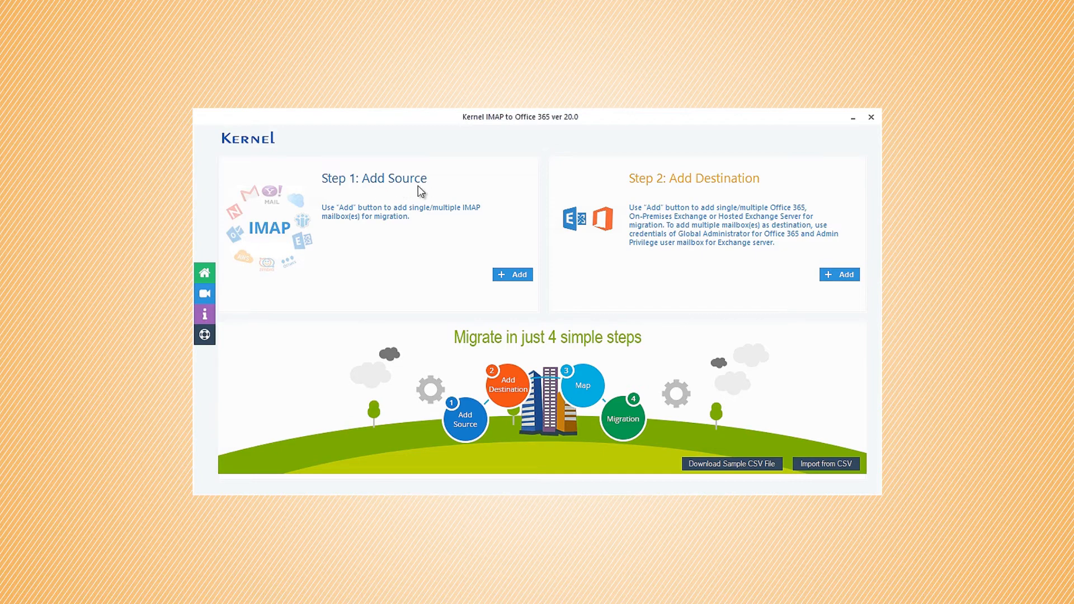
pyautogui.moveTo(759, 190)
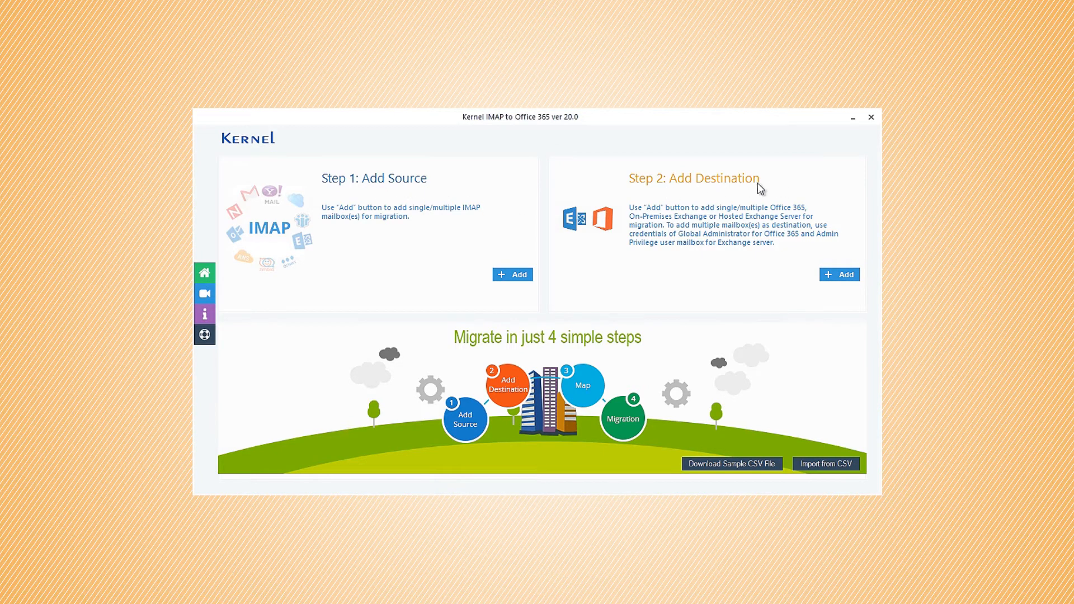
pyautogui.moveTo(344, 222)
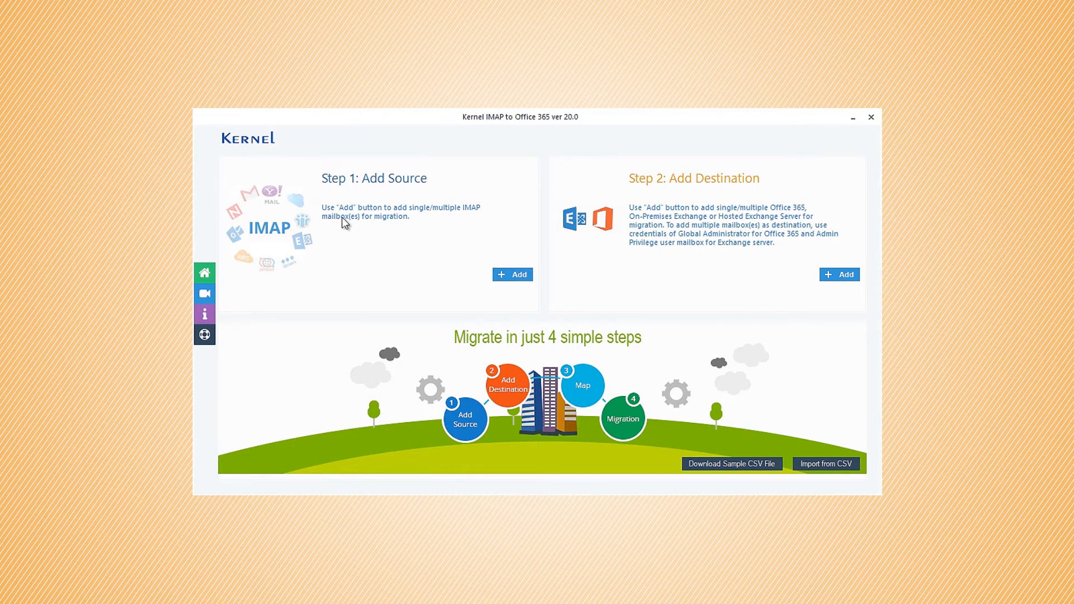
pyautogui.moveTo(481, 216)
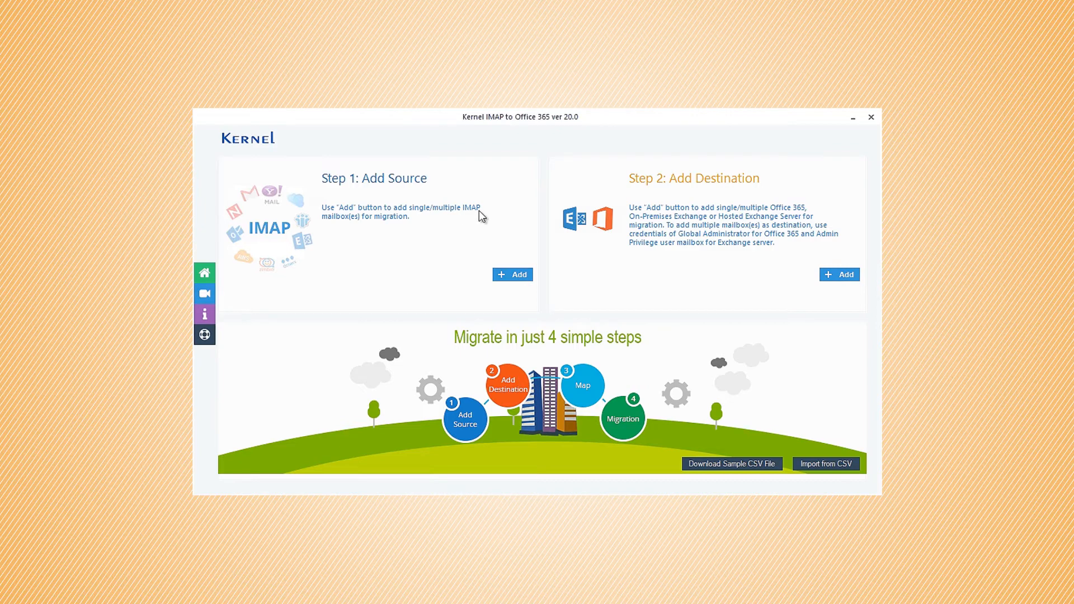
pyautogui.moveTo(661, 233)
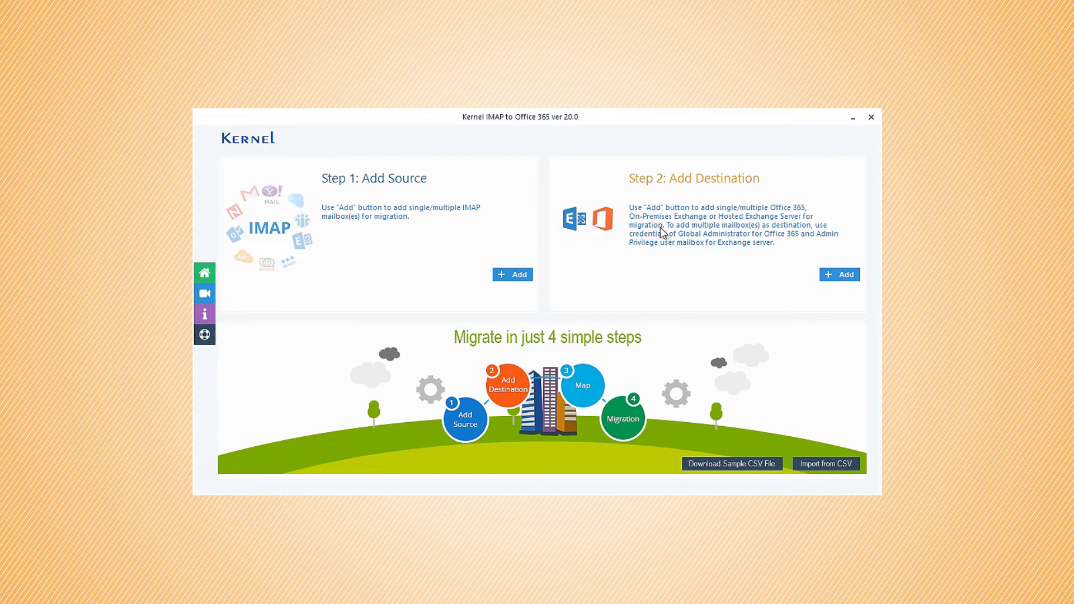
pyautogui.moveTo(760, 236)
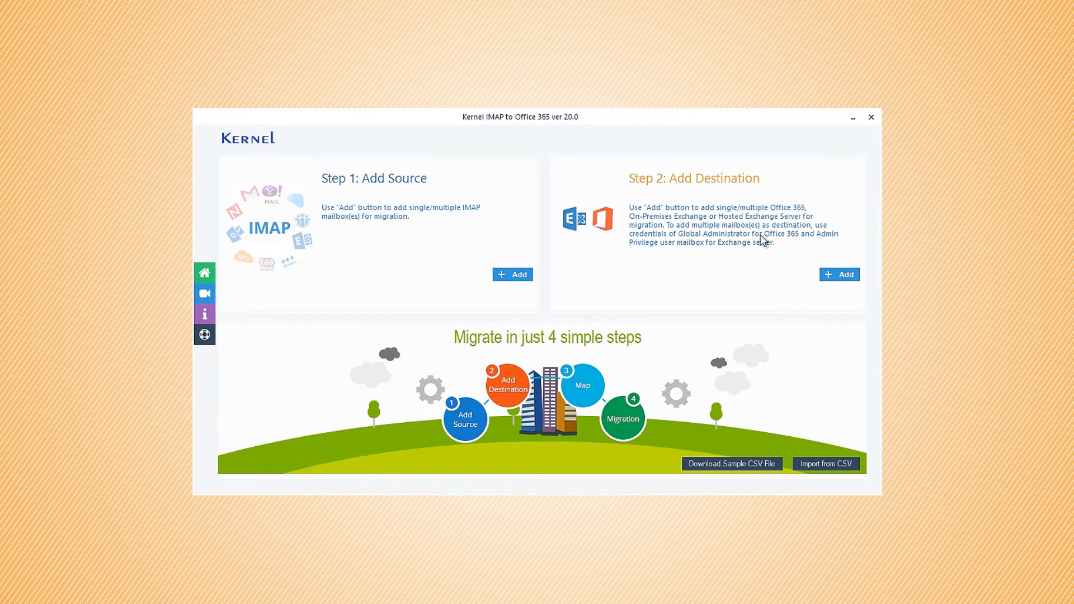
pyautogui.moveTo(512, 274)
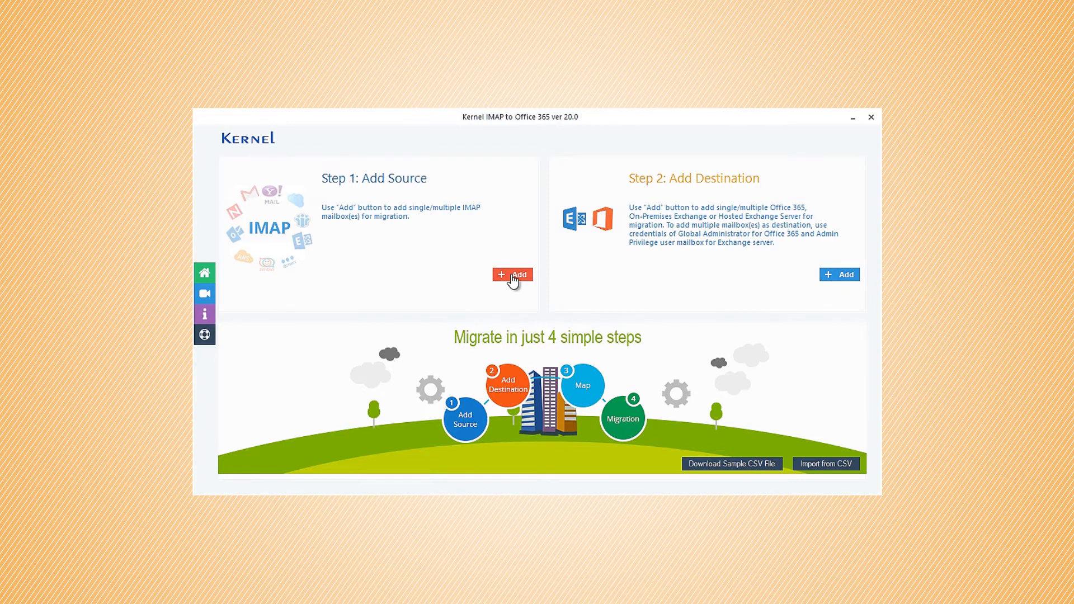
# Add the Gmail IMAP mailbox (port 993) as the source mailbox.
pyautogui.click(513, 274)
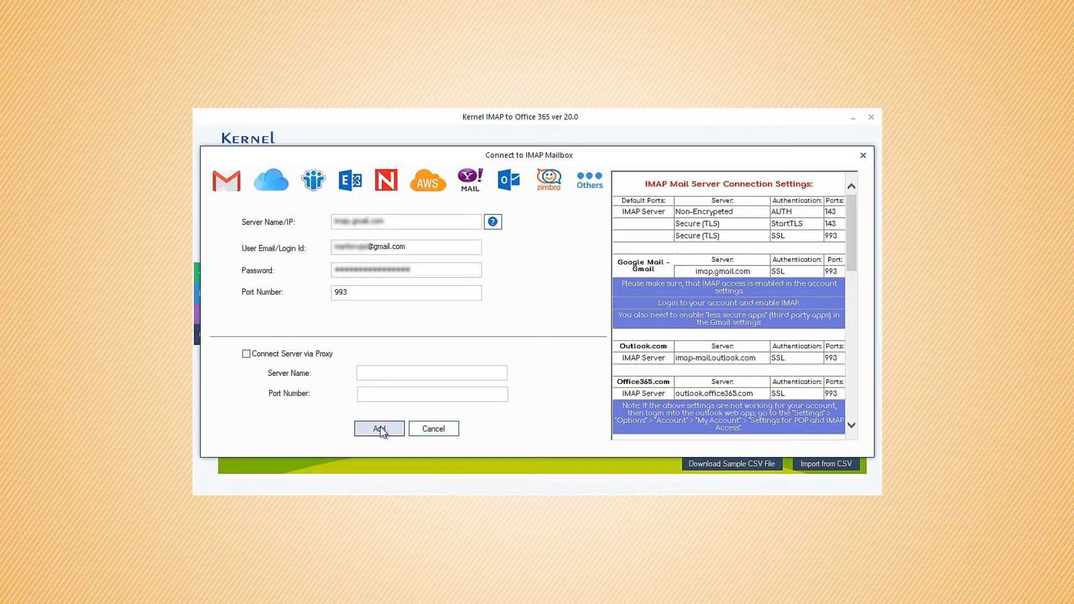
pyautogui.click(378, 429)
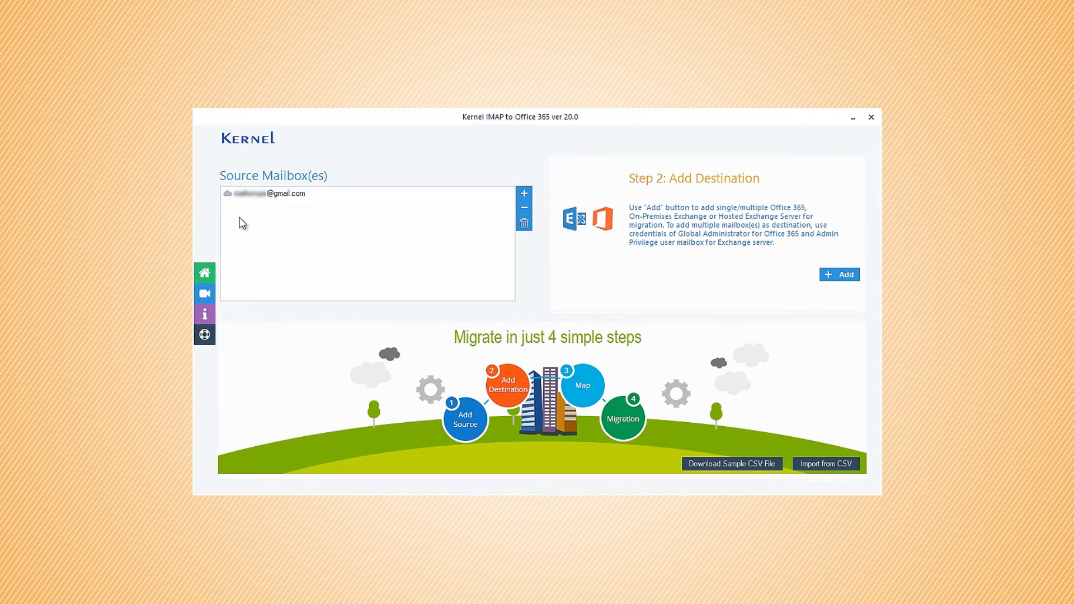
pyautogui.moveTo(281, 199)
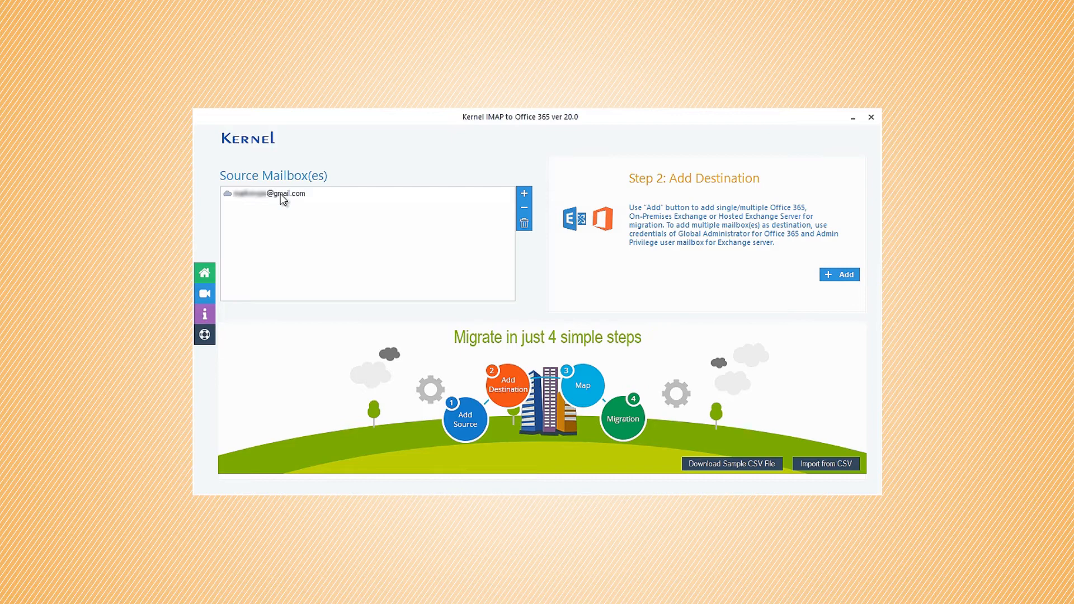
pyautogui.moveTo(374, 209)
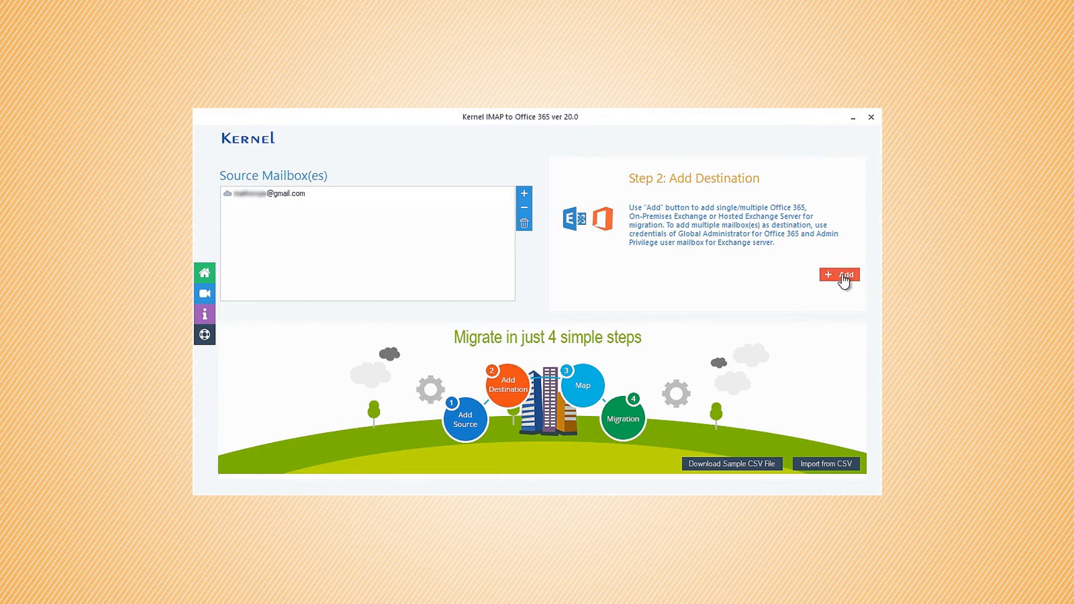
# Add the Office 365 account as a single destination mailbox using the entered credentials.
pyautogui.click(839, 275)
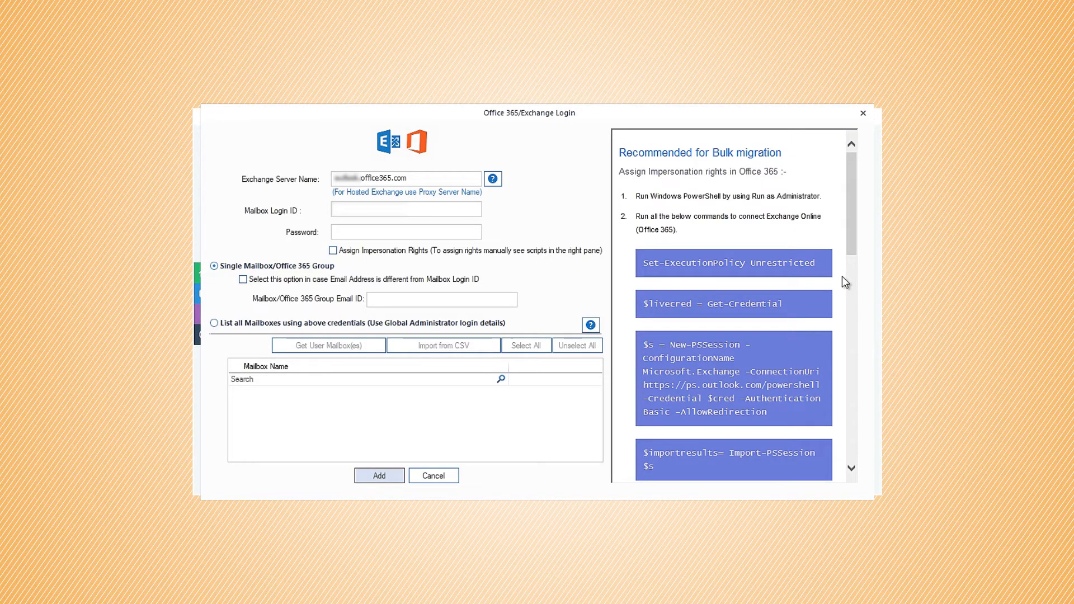
pyautogui.moveTo(552, 120)
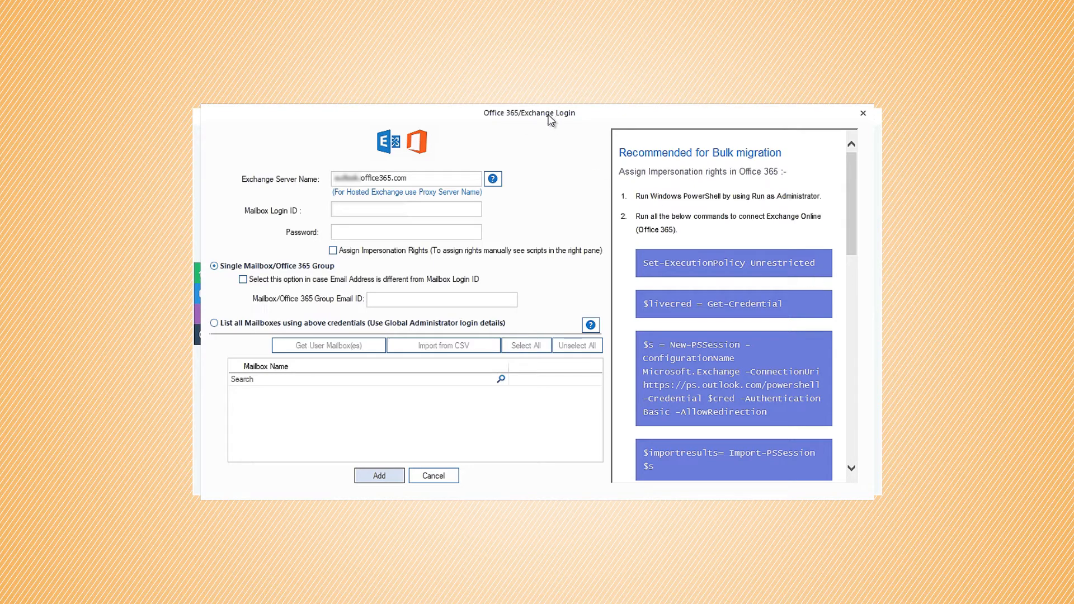
pyautogui.moveTo(571, 123)
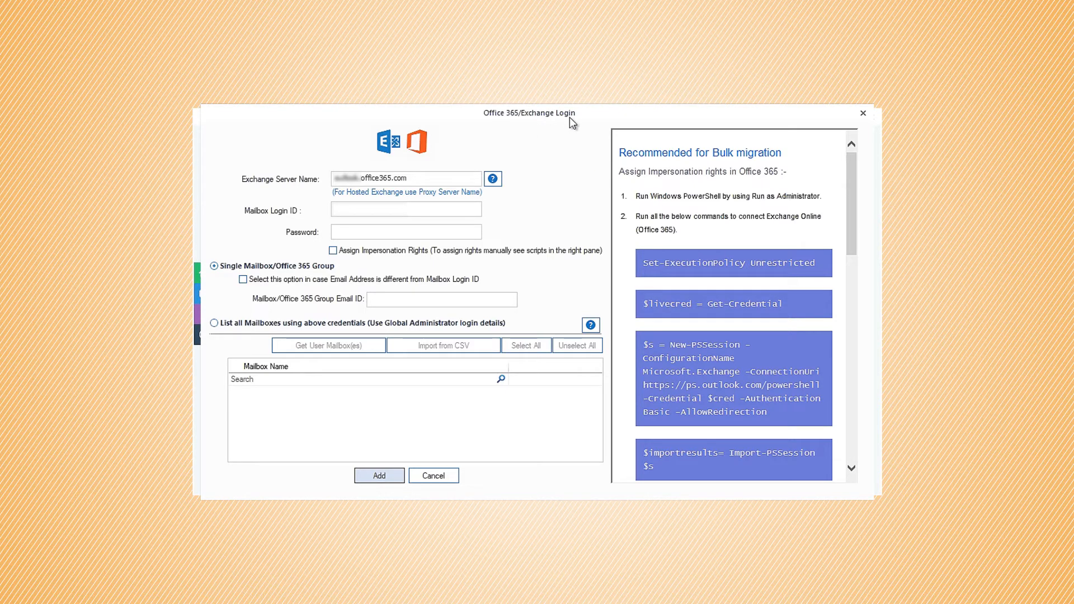
pyautogui.moveTo(402, 186)
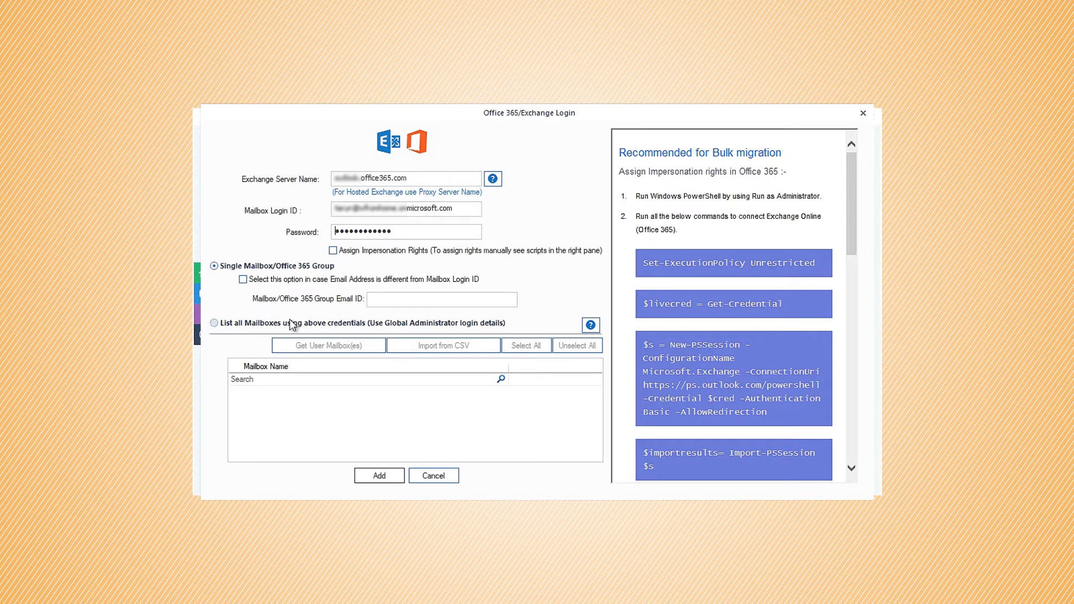
pyautogui.click(214, 322)
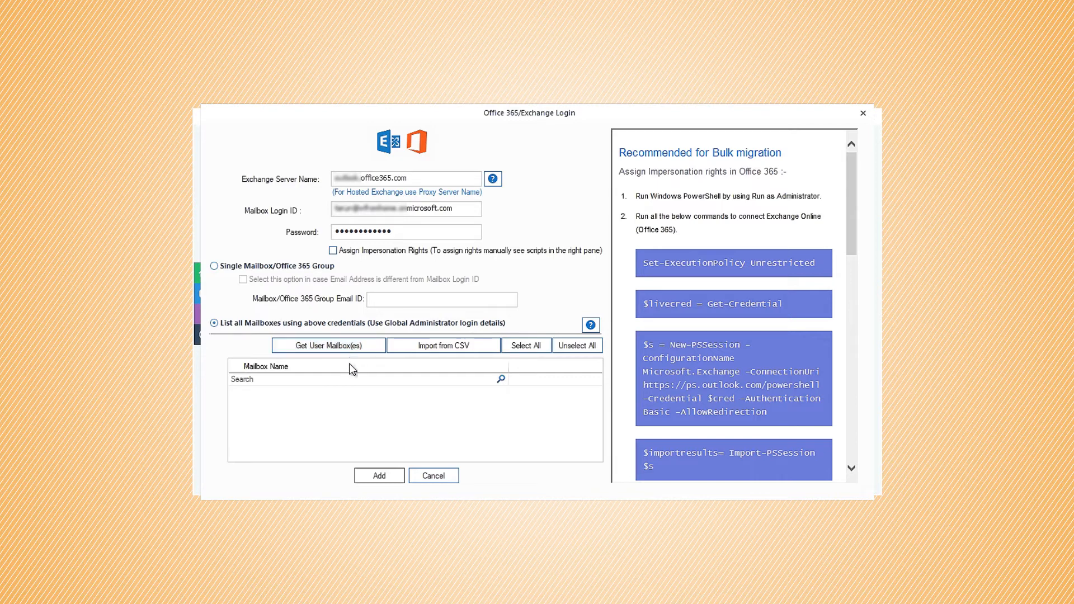
pyautogui.moveTo(375, 418)
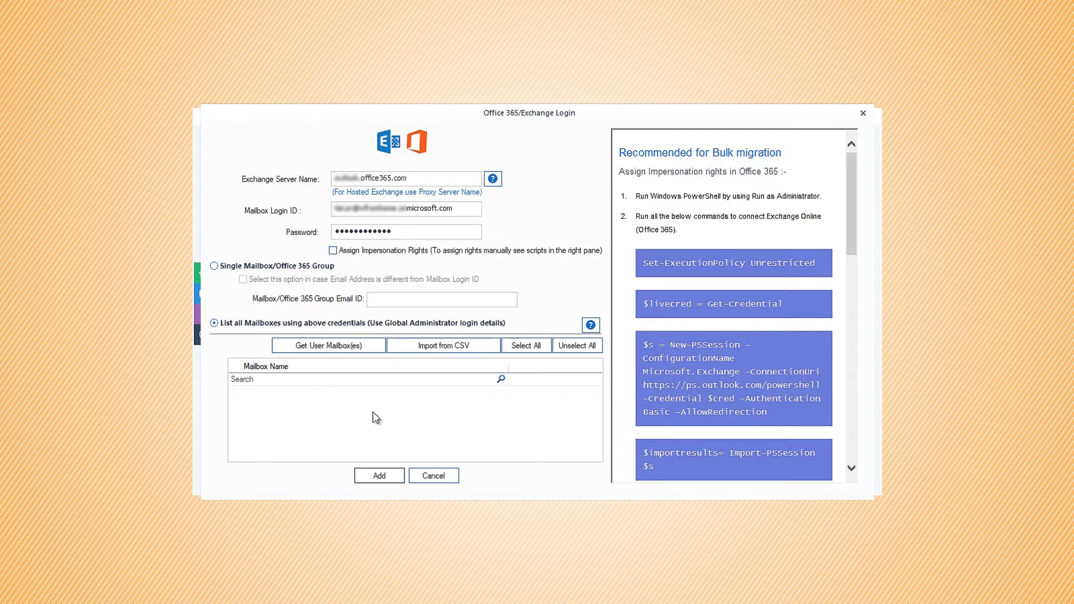
pyautogui.moveTo(345, 403)
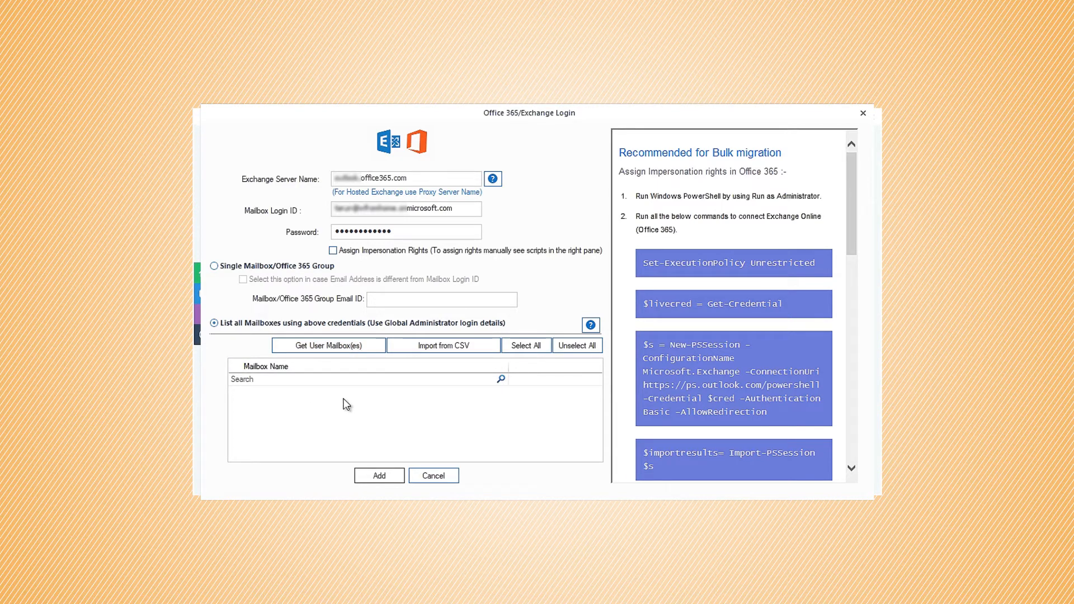
pyautogui.click(214, 265)
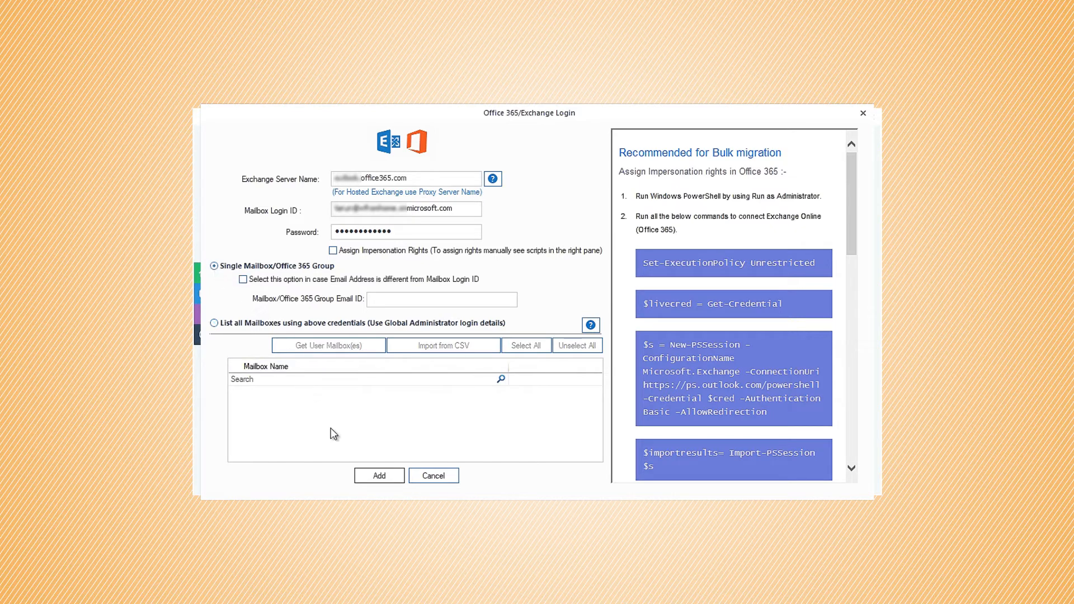
pyautogui.click(378, 475)
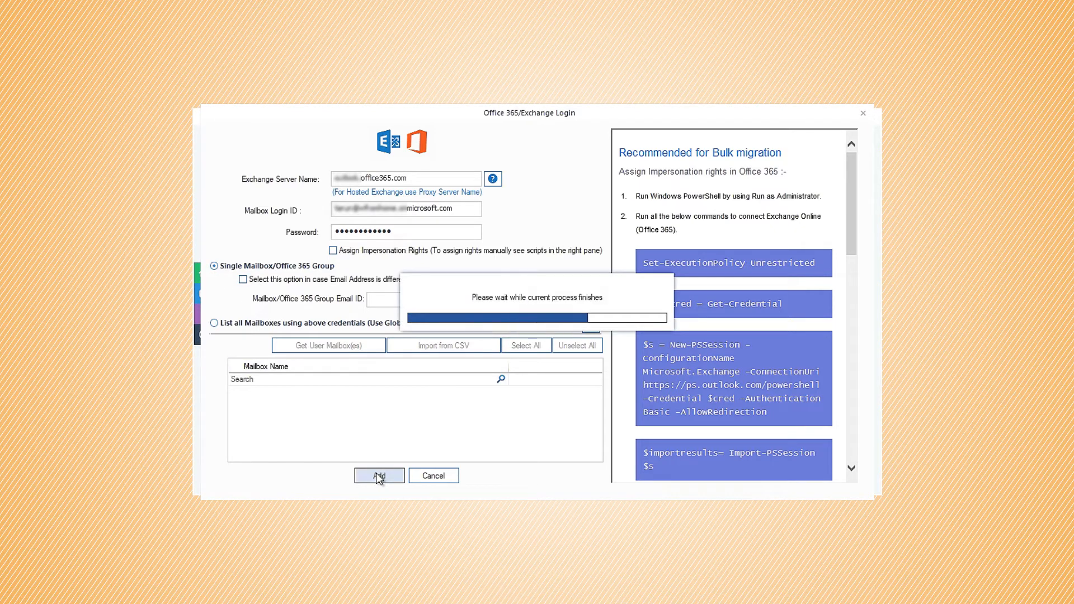
pyautogui.click(378, 475)
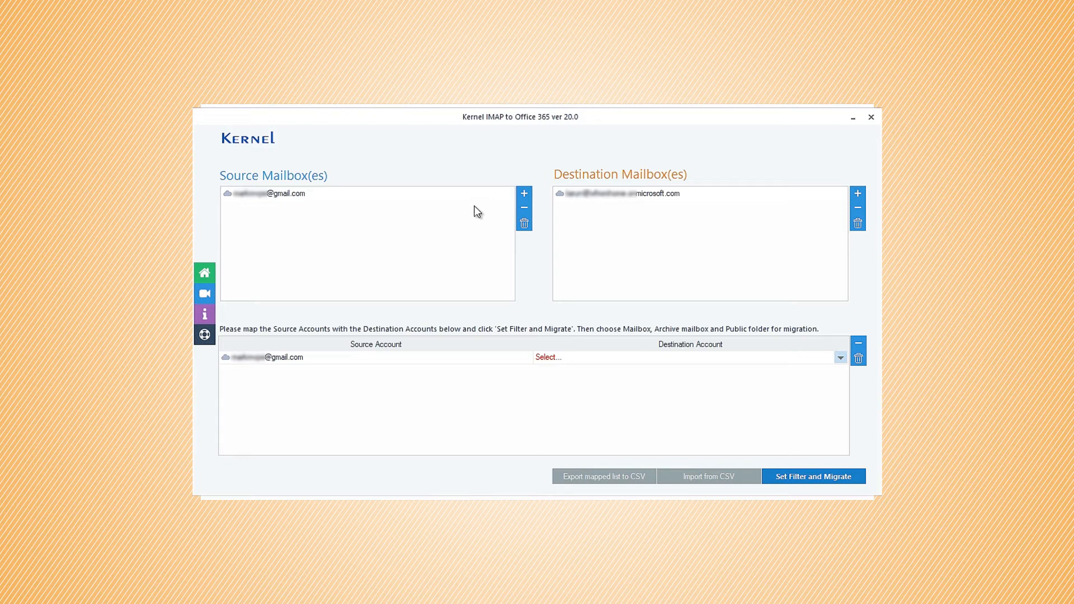
pyautogui.moveTo(466, 322)
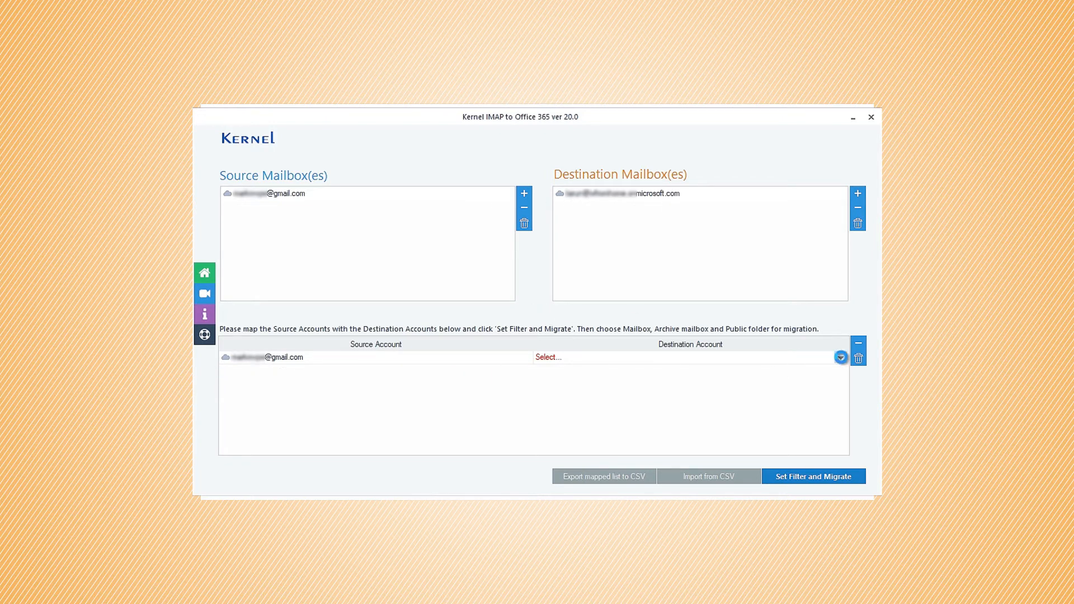
# Map the Gmail source to the Office 365 destination account and choose Set Filter and Migrate.
pyautogui.click(840, 357)
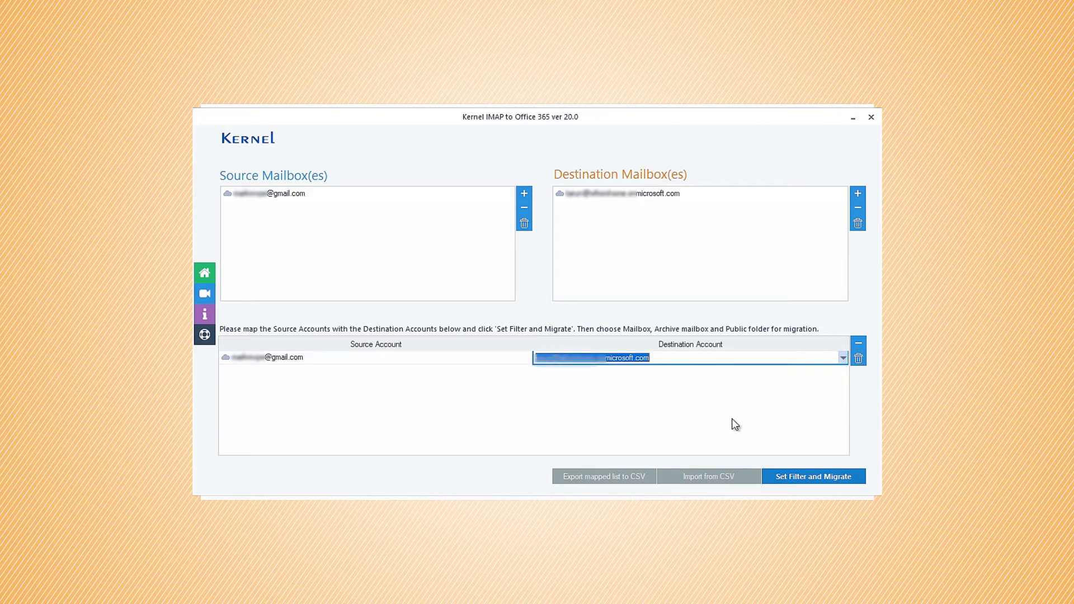
pyautogui.click(812, 476)
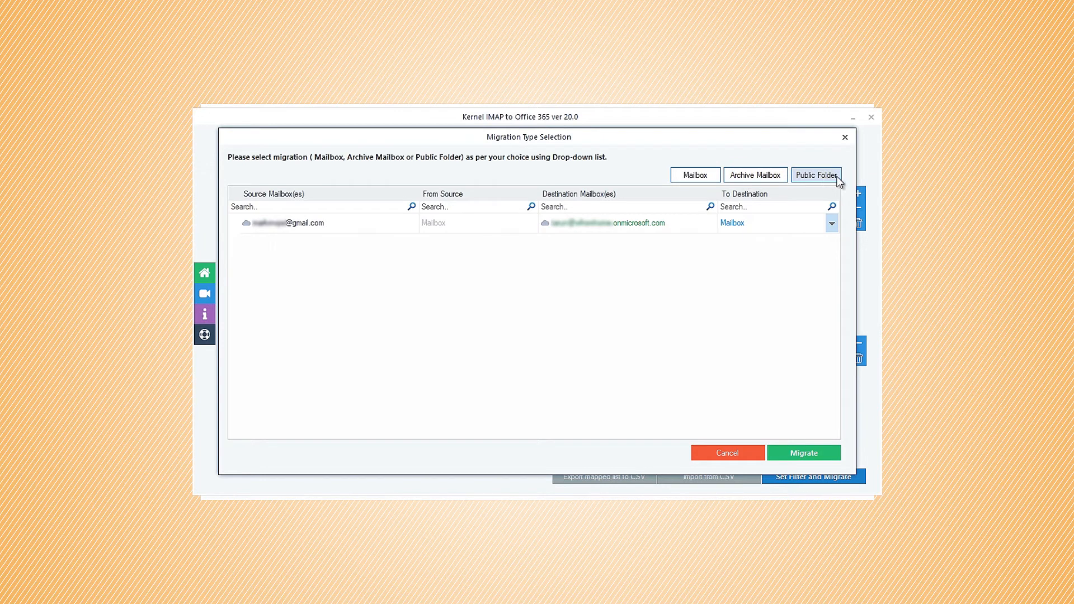
# Choose Mailbox as the migration type and continue to folder filters.
pyautogui.click(695, 174)
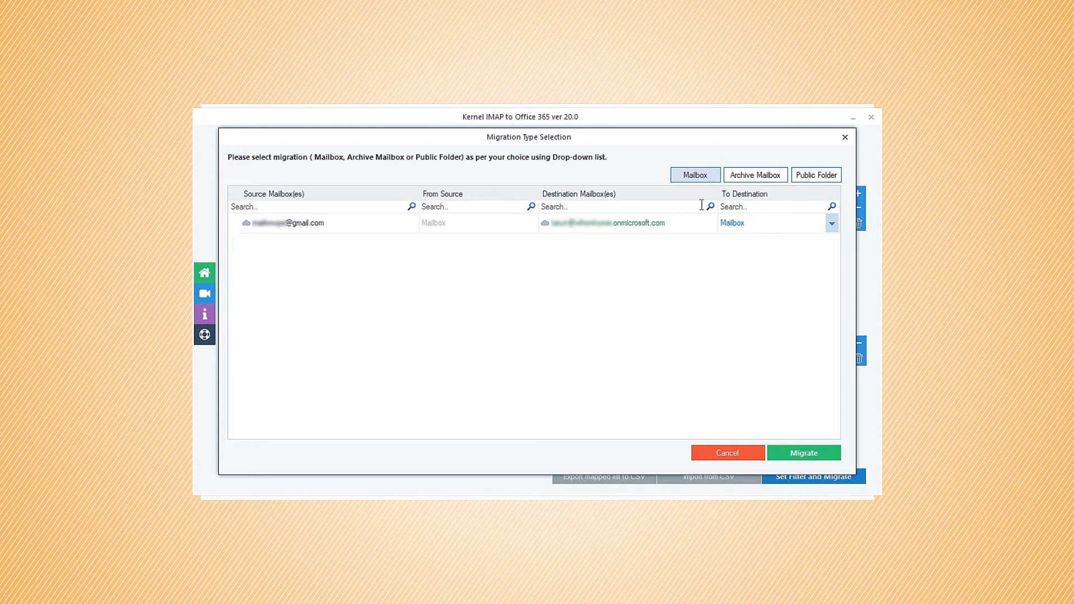
pyautogui.click(803, 453)
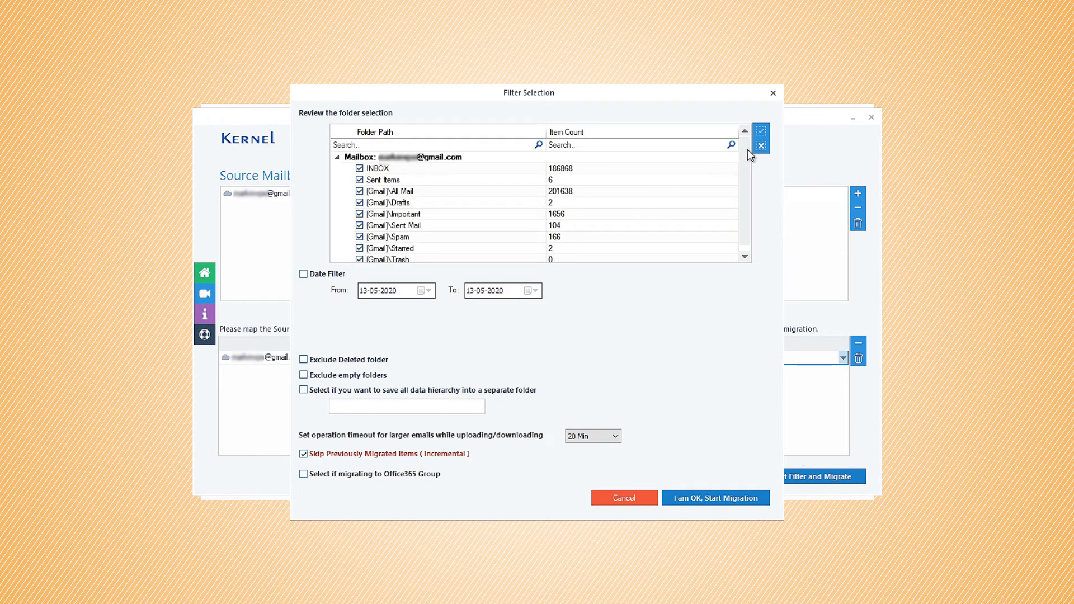
# Migrate only Sent Items, Drafts and Starred, excluding deleted and empty folders.
pyautogui.click(760, 149)
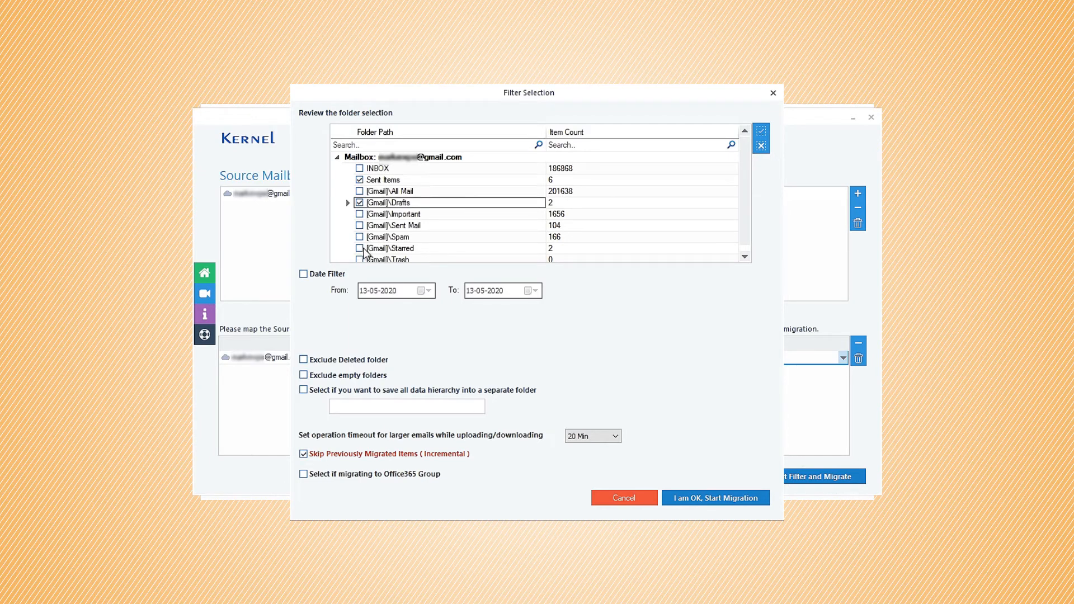
pyautogui.click(359, 248)
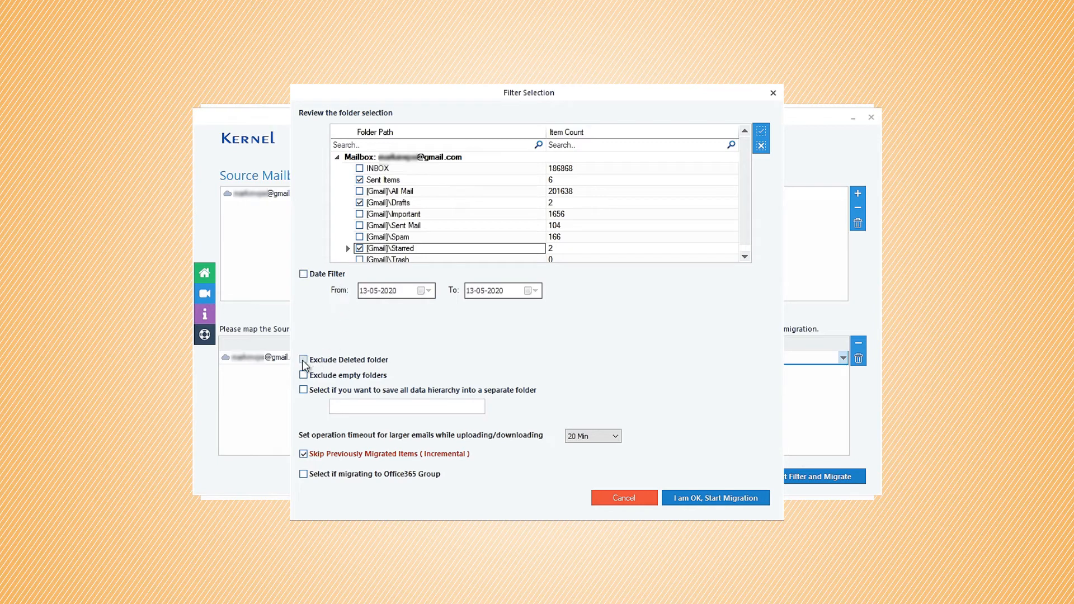
pyautogui.click(303, 359)
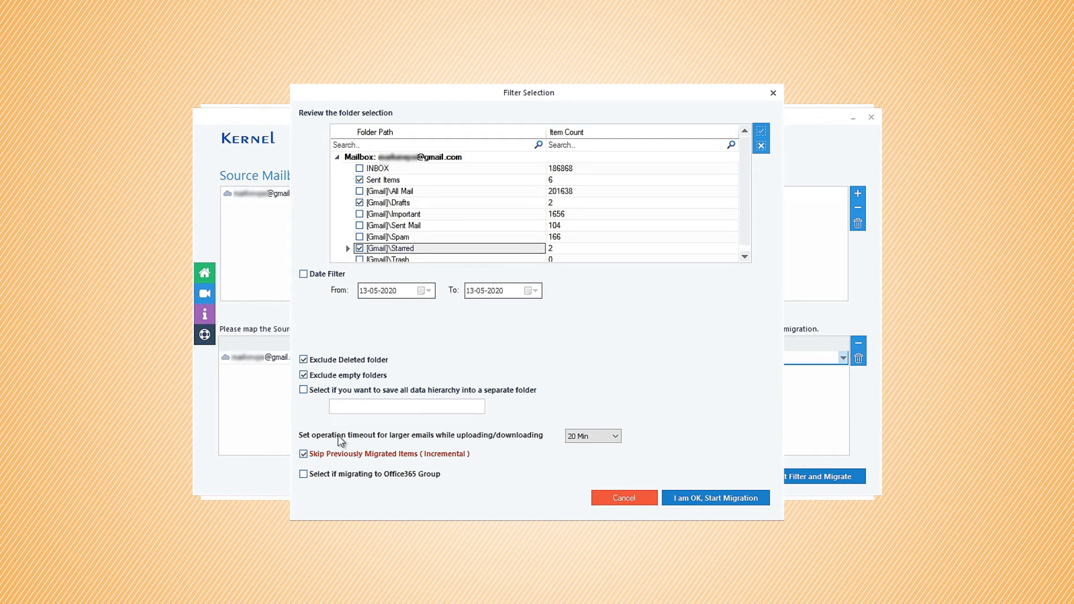
pyautogui.moveTo(403, 464)
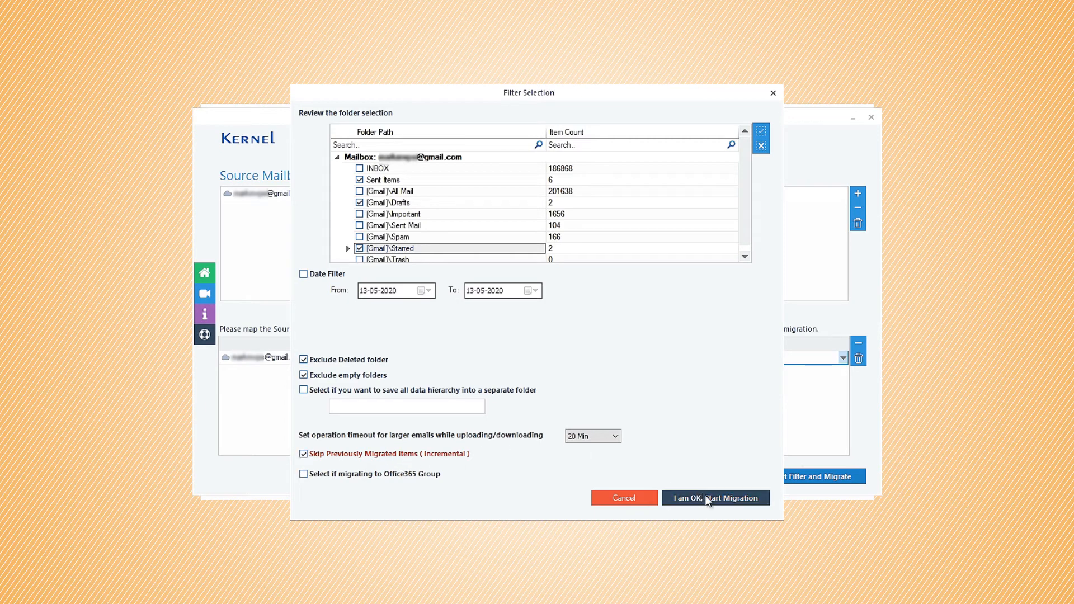
pyautogui.click(715, 498)
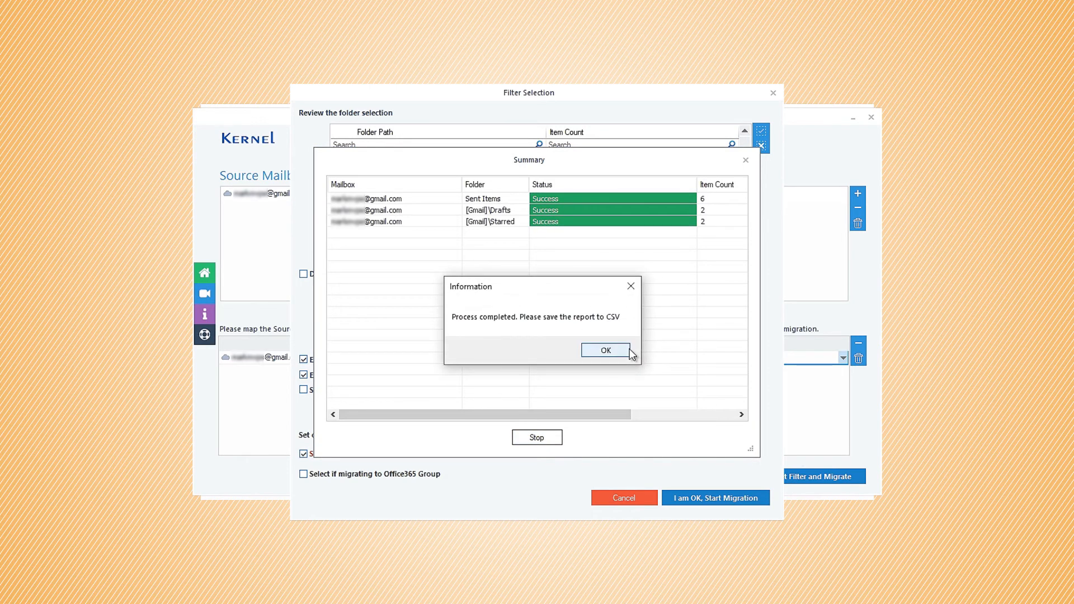
pyautogui.moveTo(539, 328)
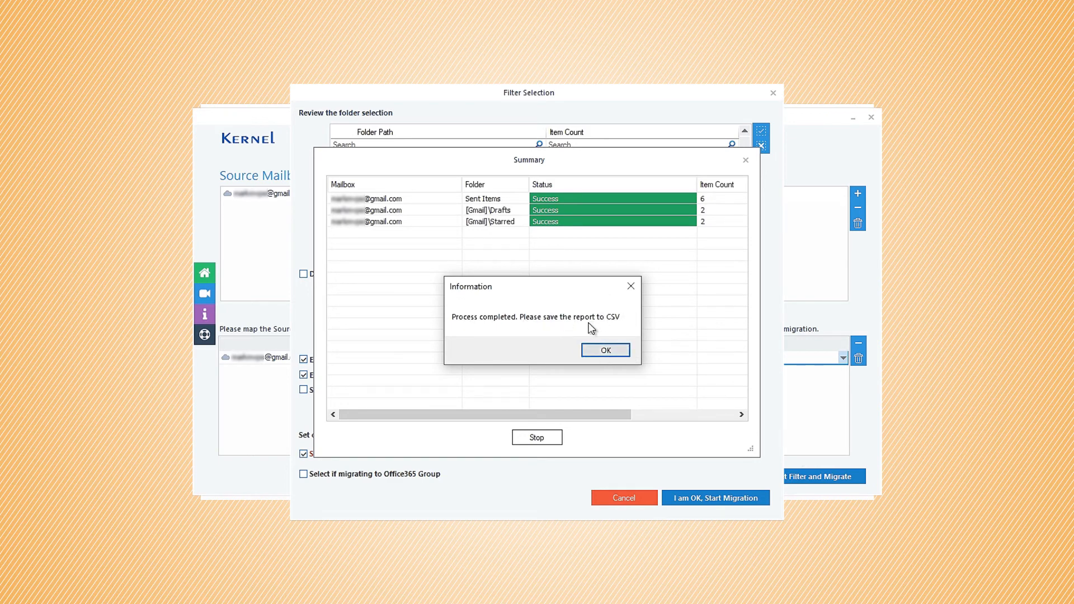
pyautogui.moveTo(613, 357)
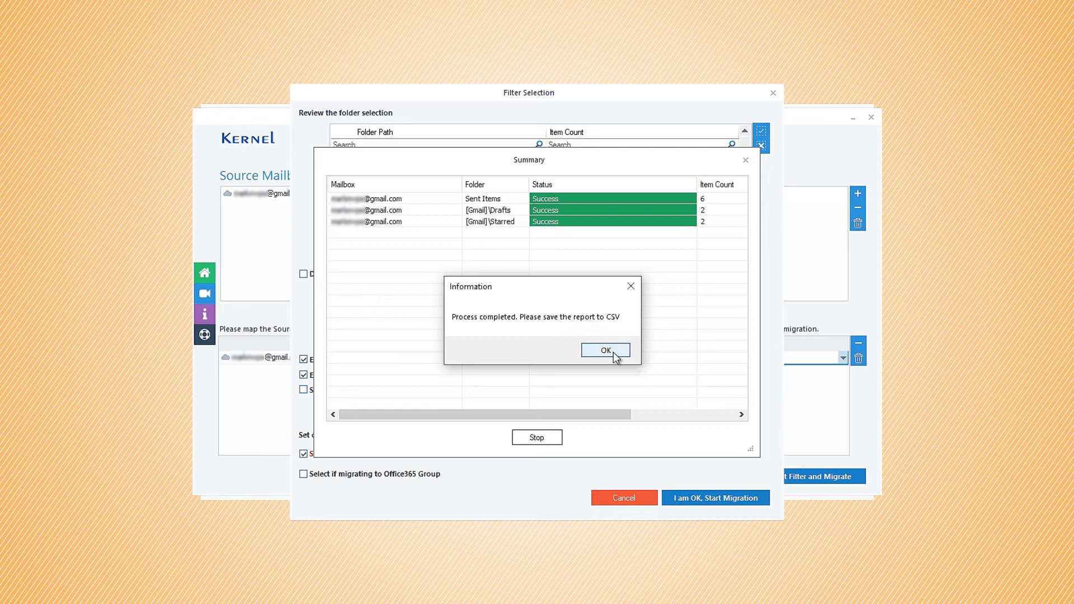
# Dismiss the Process completed message and close the Summary window.
pyautogui.click(604, 350)
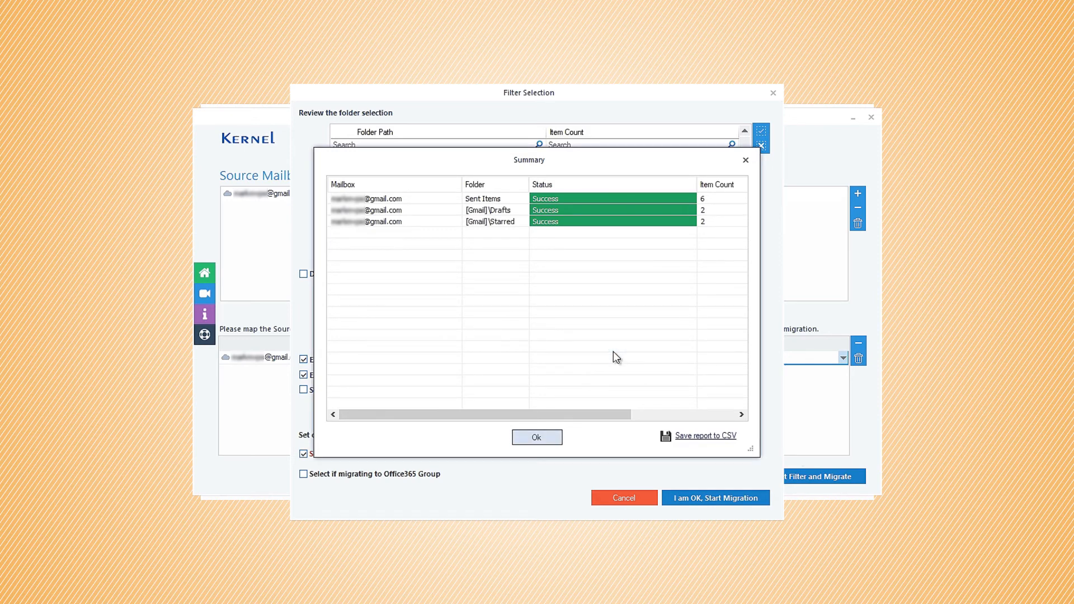
pyautogui.moveTo(715, 441)
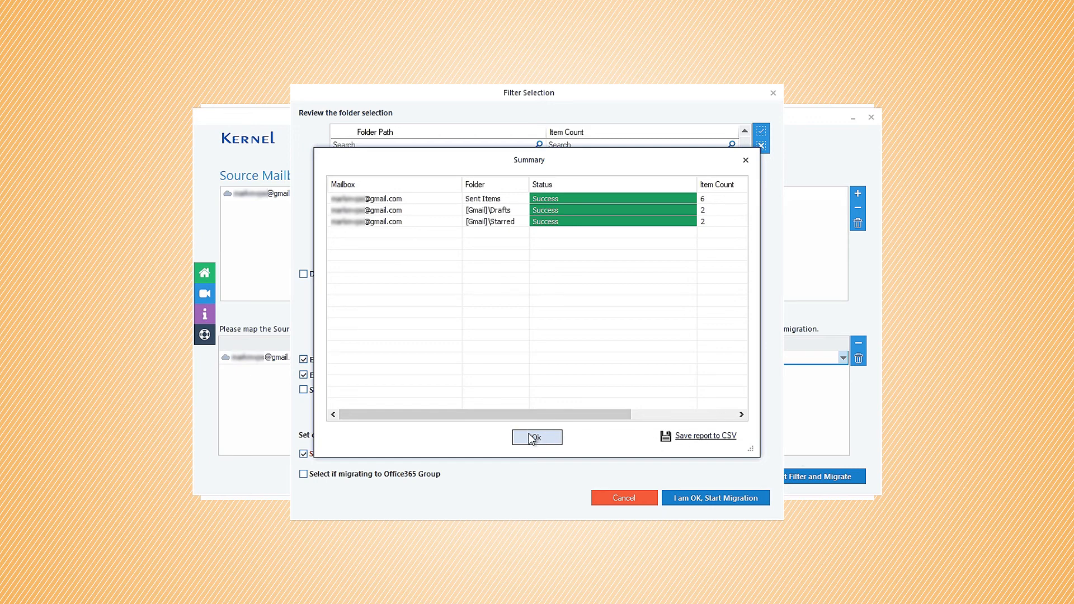
pyautogui.click(536, 438)
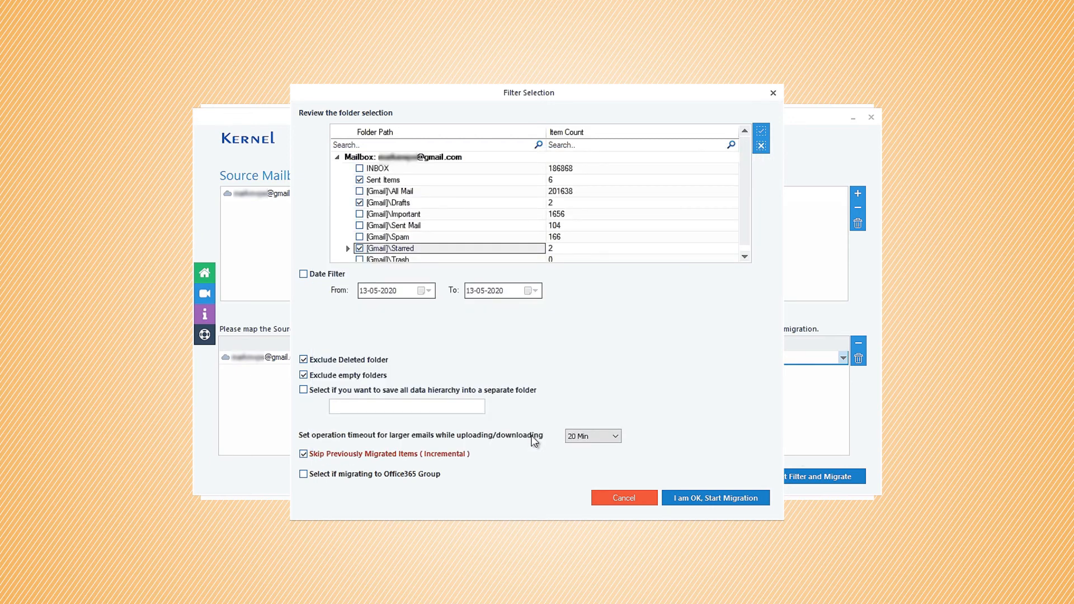